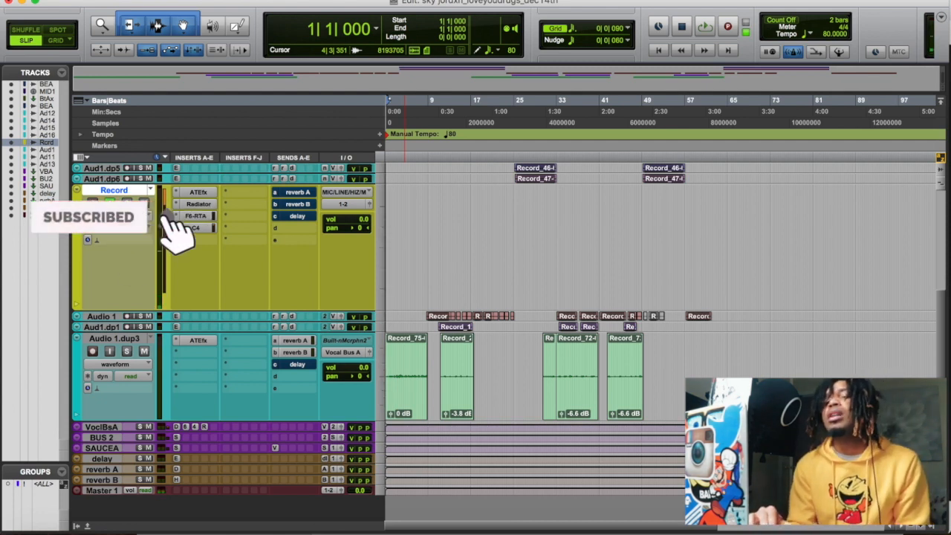
Start a File > Save Copy In of the session with only the selected tracks included.
{"action": "left_click", "coordinate": [96, 4]}
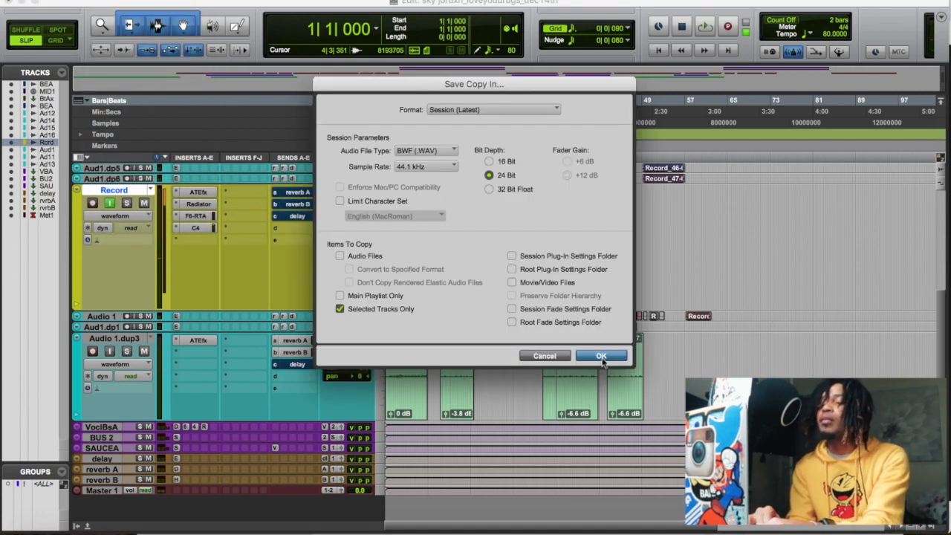
Confirm the selected-tracks-only copy and browse to Documents > Pro Tools > Track Presets.
{"action": "left_click", "coordinate": [602, 355]}
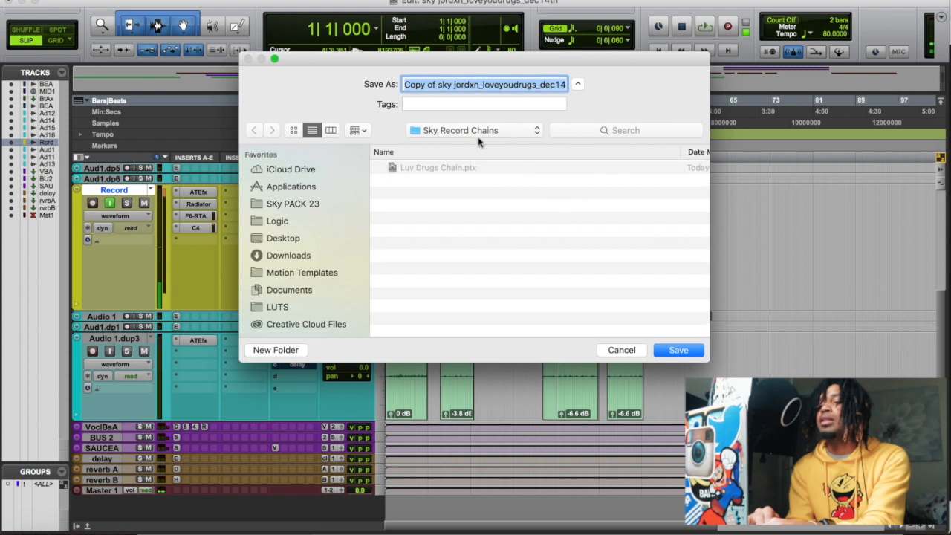
{"action": "left_click", "coordinate": [474, 130]}
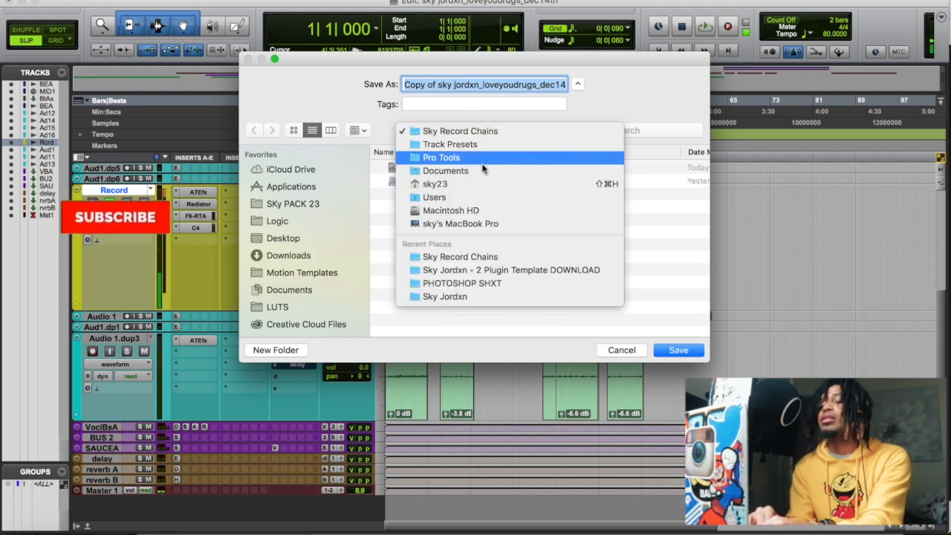
{"action": "left_click", "coordinate": [445, 170]}
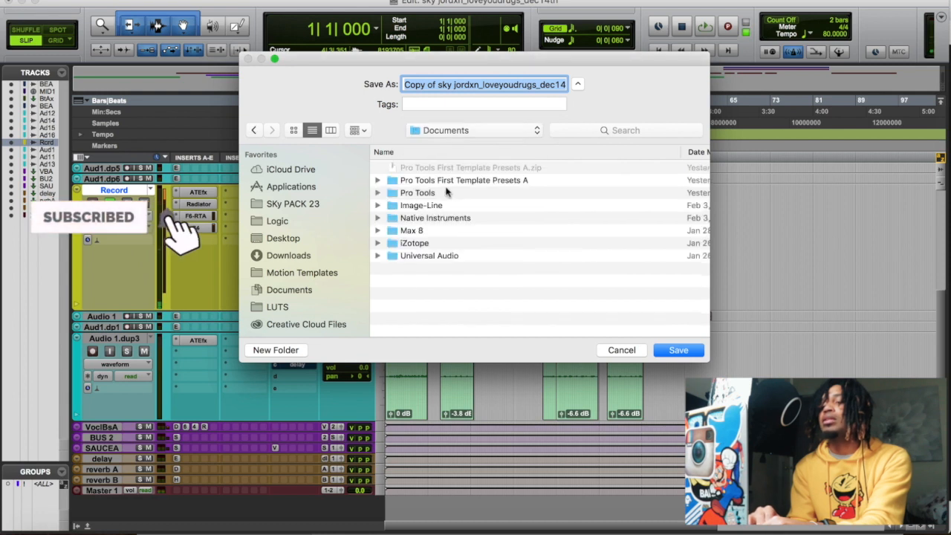
{"action": "left_click", "coordinate": [418, 192]}
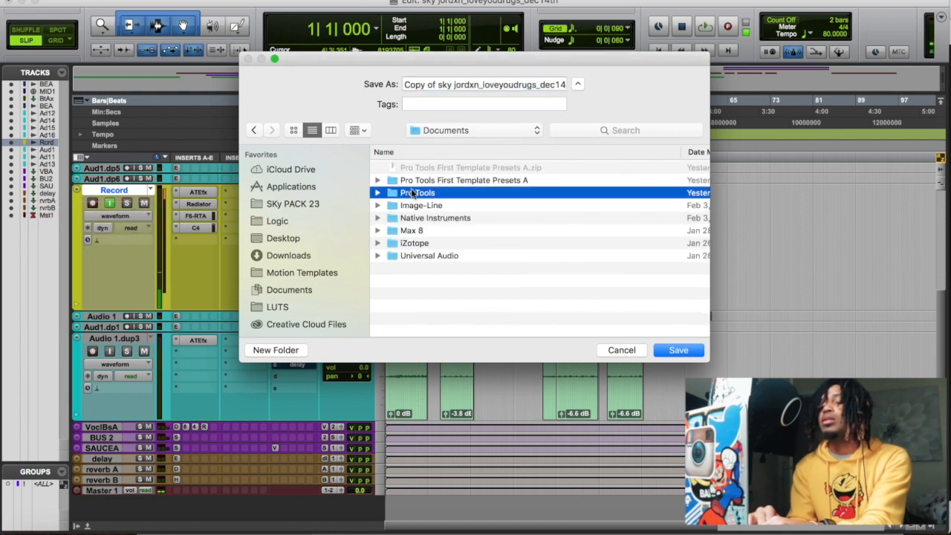
{"action": "double_click", "coordinate": [418, 192]}
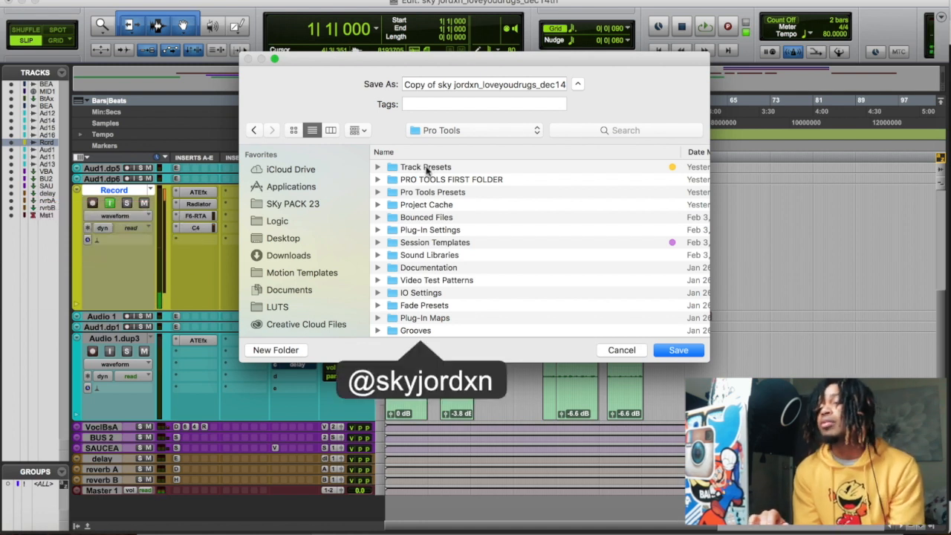
{"action": "double_click", "coordinate": [426, 167]}
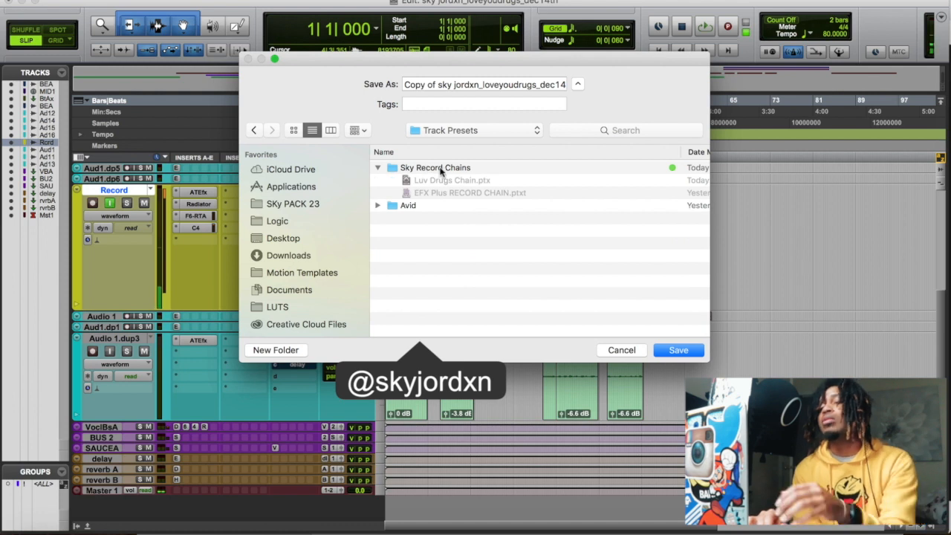
Name the copy 'EFX YELLA CHAIN' and save it.
{"action": "left_click", "coordinate": [484, 84]}
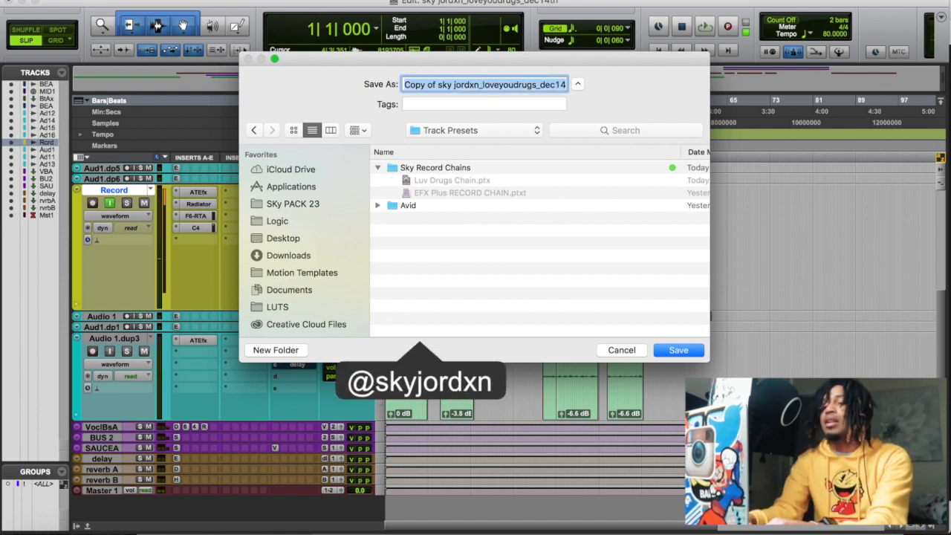
{"action": "type", "text": "EFX E"}
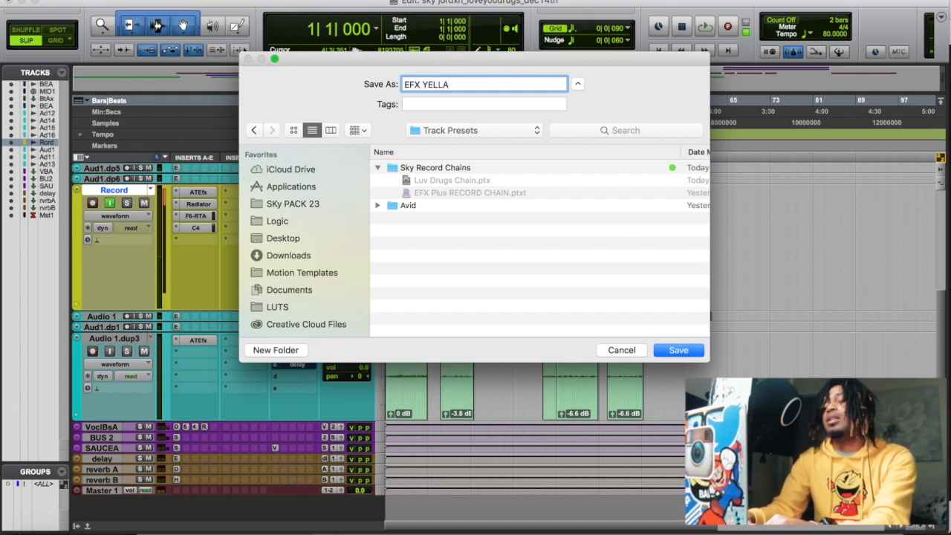
{"action": "type", "text": "CHAIN"}
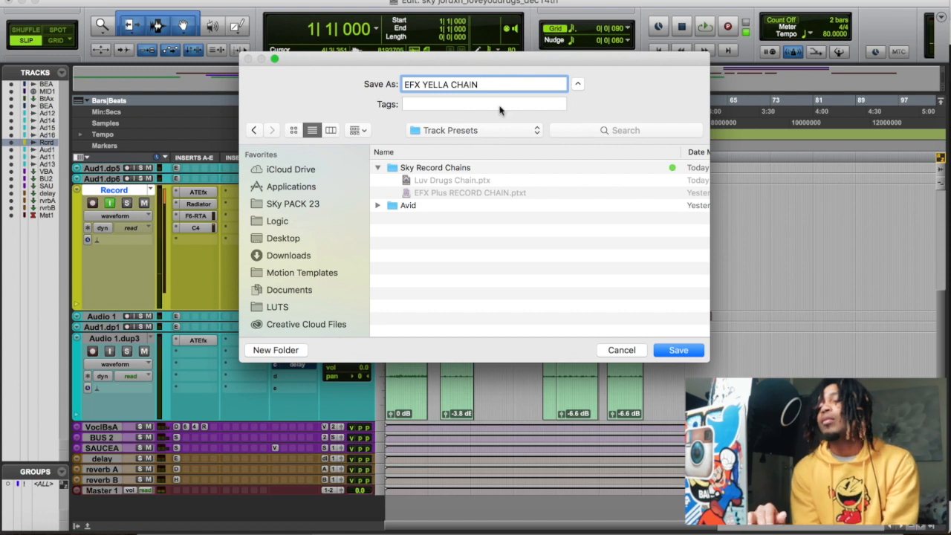
{"action": "left_click", "coordinate": [678, 349]}
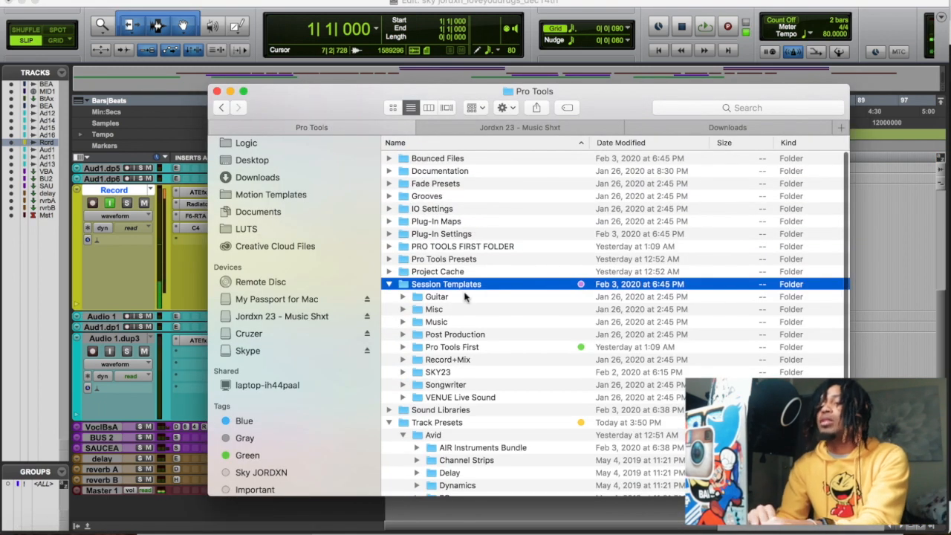
Open Track Presets and check the Sky Record Chains folder contents.
{"action": "scroll", "scroll_direction": "down", "scroll_amount": 3}
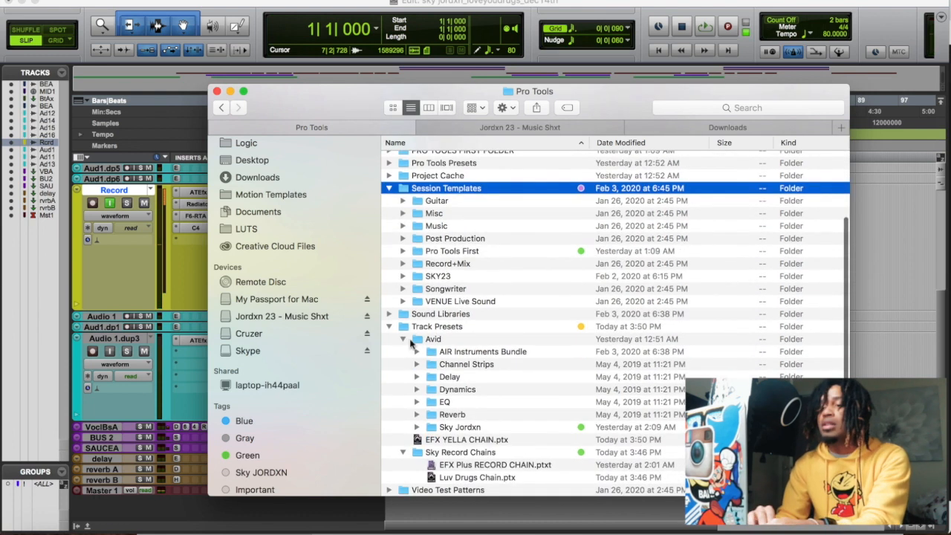
{"action": "double_click", "coordinate": [437, 326]}
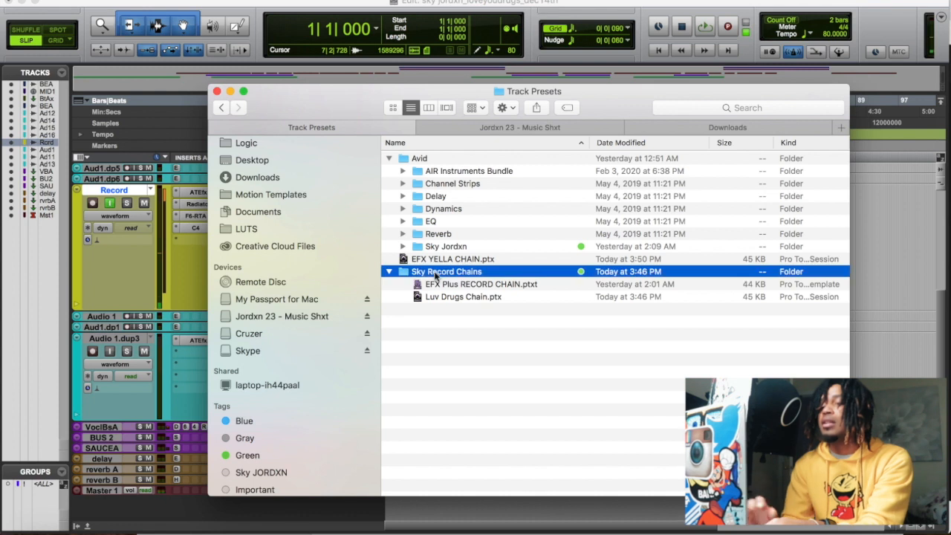
{"action": "double_click", "coordinate": [446, 271]}
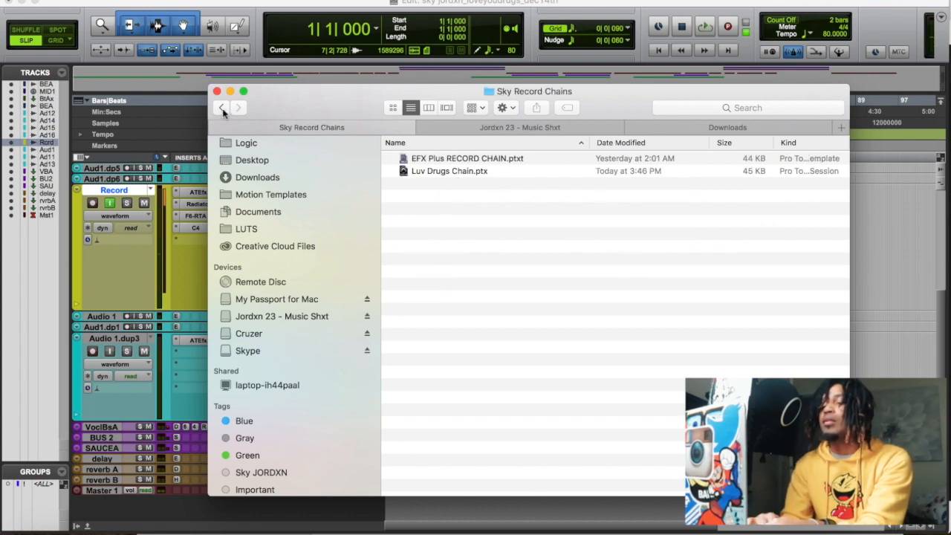
{"action": "left_click", "coordinate": [221, 107]}
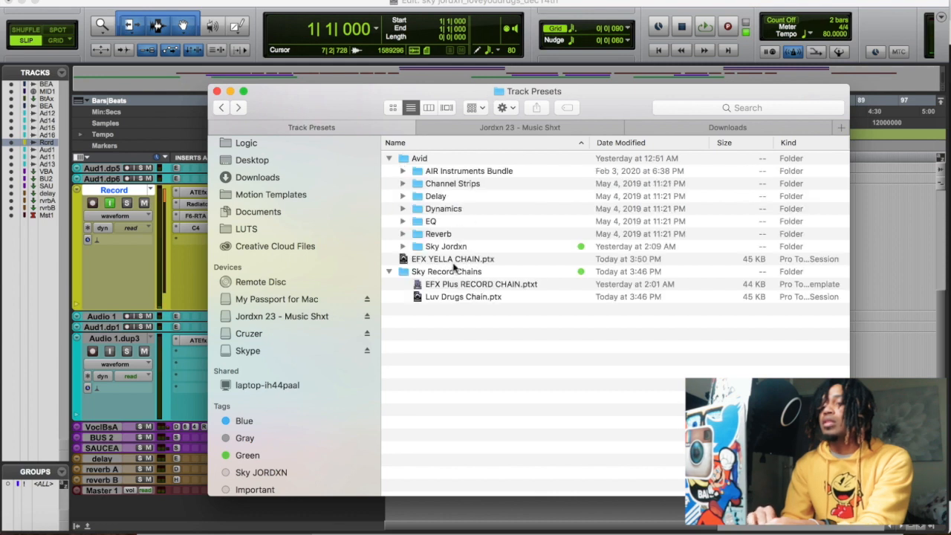
Move EFX YELLA CHAIN into Sky Record Chains and select EFX YELLA CHAIN.ptx.
{"action": "left_click", "coordinate": [453, 258]}
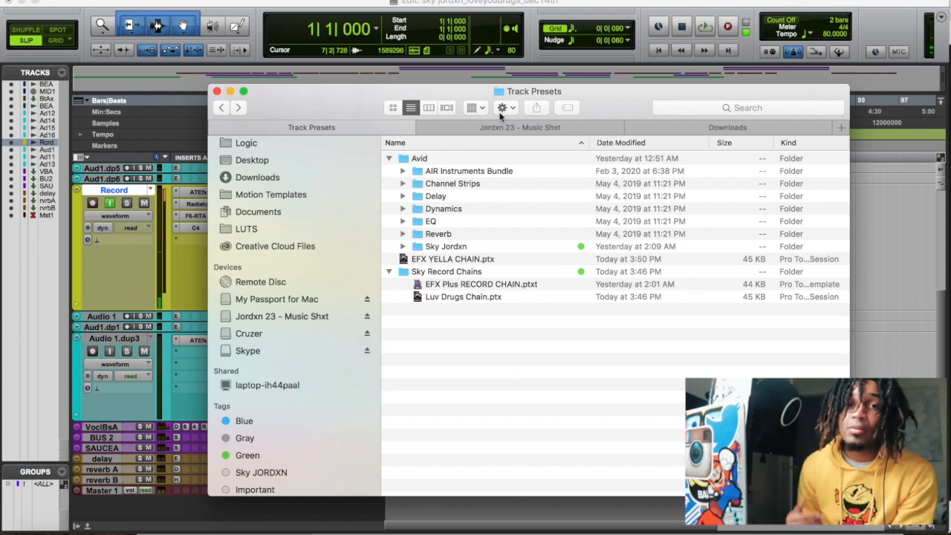
{"action": "mouse_move", "coordinate": [502, 108]}
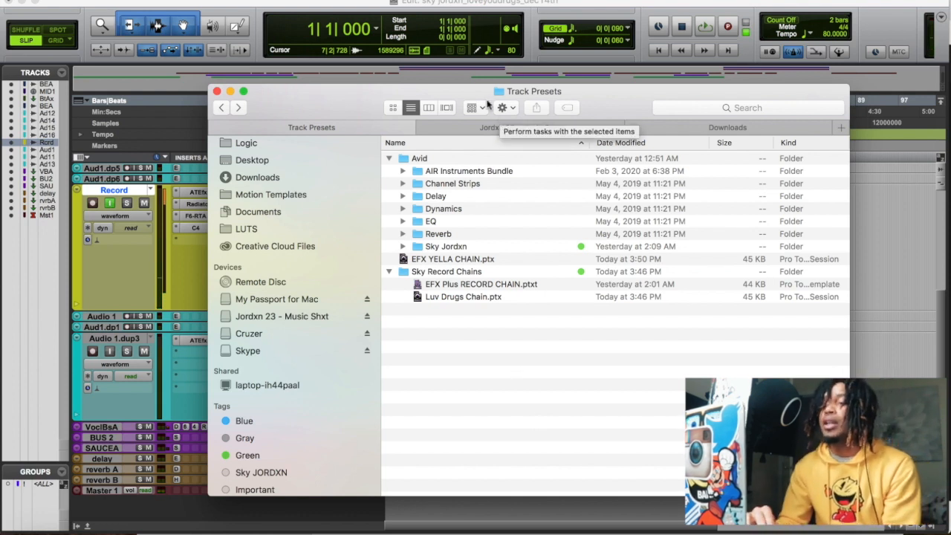
{"action": "left_click", "coordinate": [452, 259]}
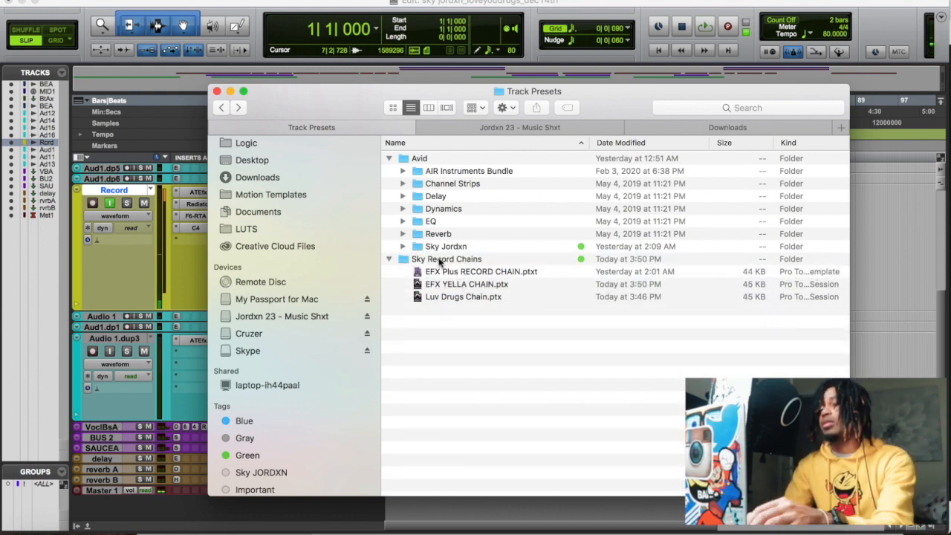
{"action": "double_click", "coordinate": [447, 258]}
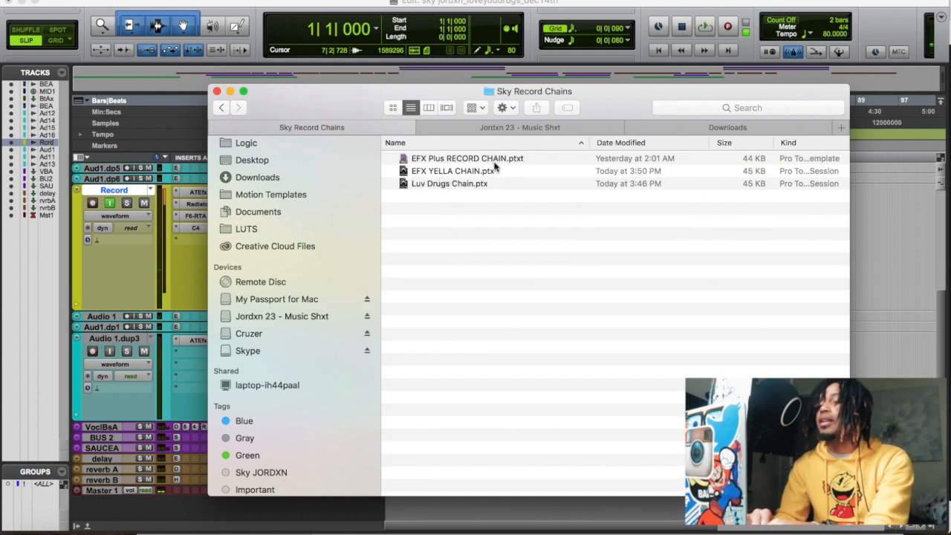
{"action": "left_click", "coordinate": [454, 171]}
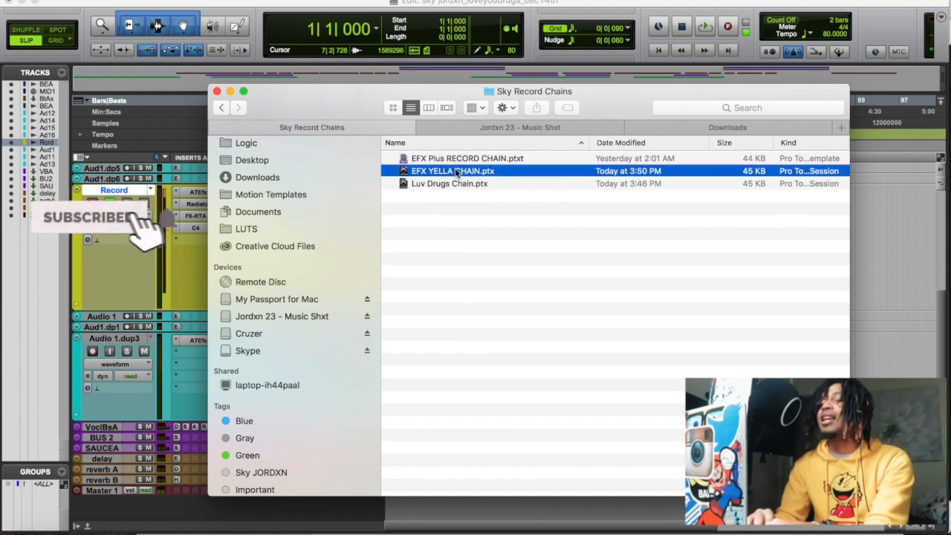
Change EFX YELLA CHAIN and Luv Drugs Chain extensions from .ptx to .ptxt via Get Info.
{"action": "right_click", "coordinate": [453, 171]}
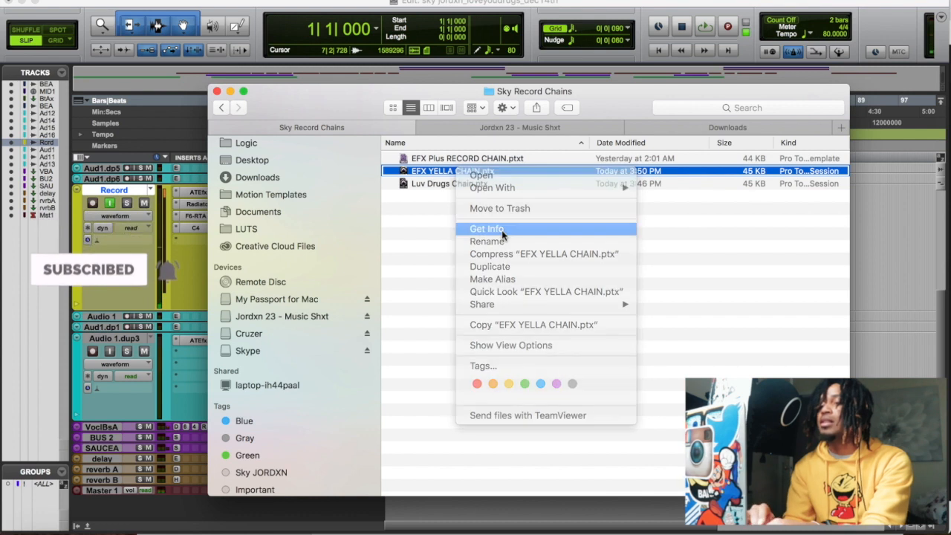
{"action": "left_click", "coordinate": [487, 228]}
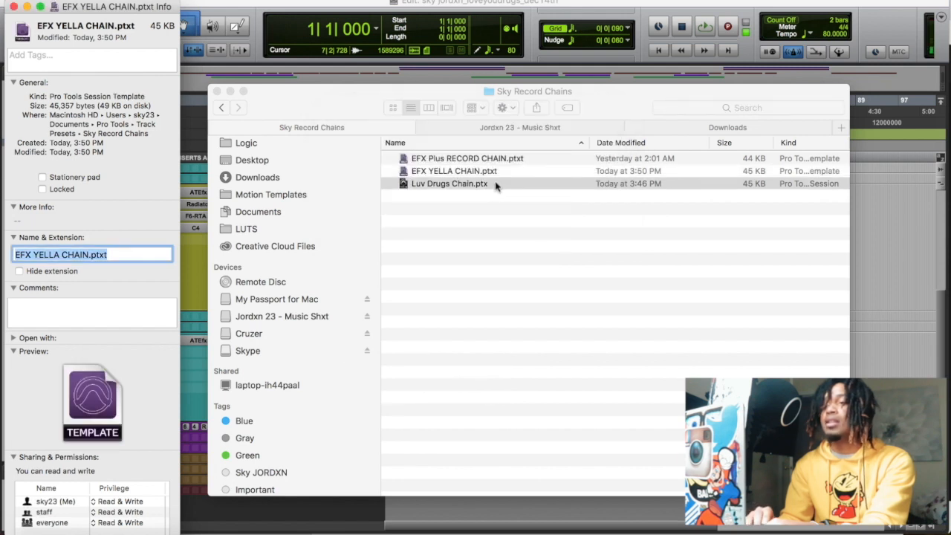
{"action": "left_click", "coordinate": [448, 184]}
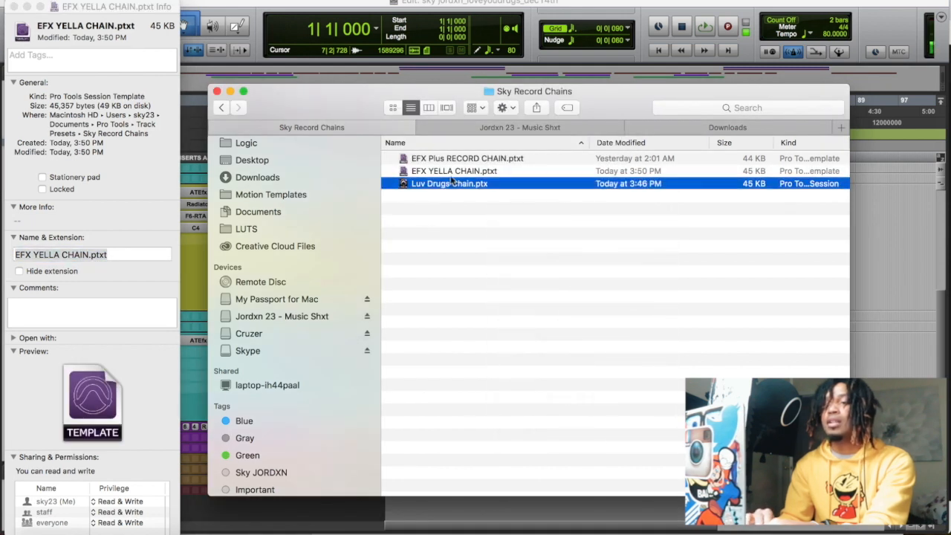
{"action": "right_click", "coordinate": [449, 184]}
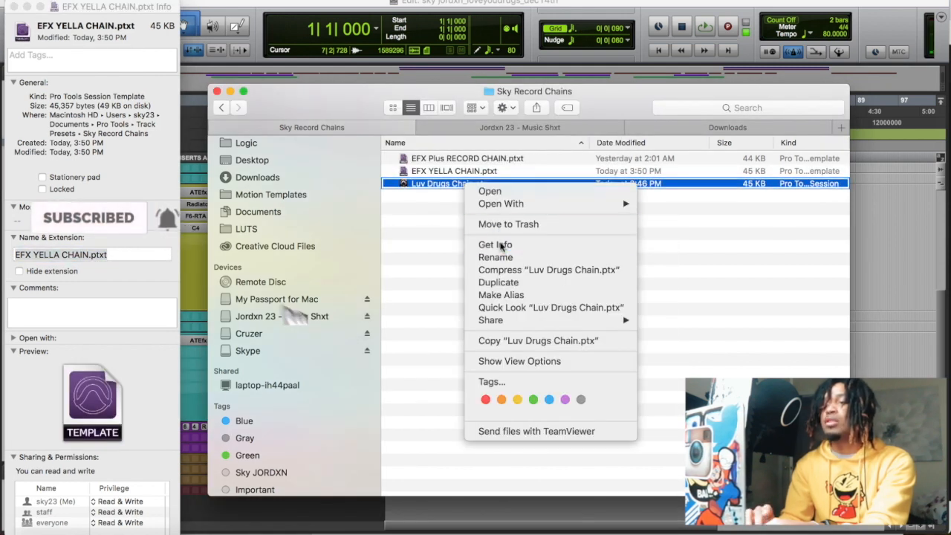
{"action": "left_click", "coordinate": [495, 244]}
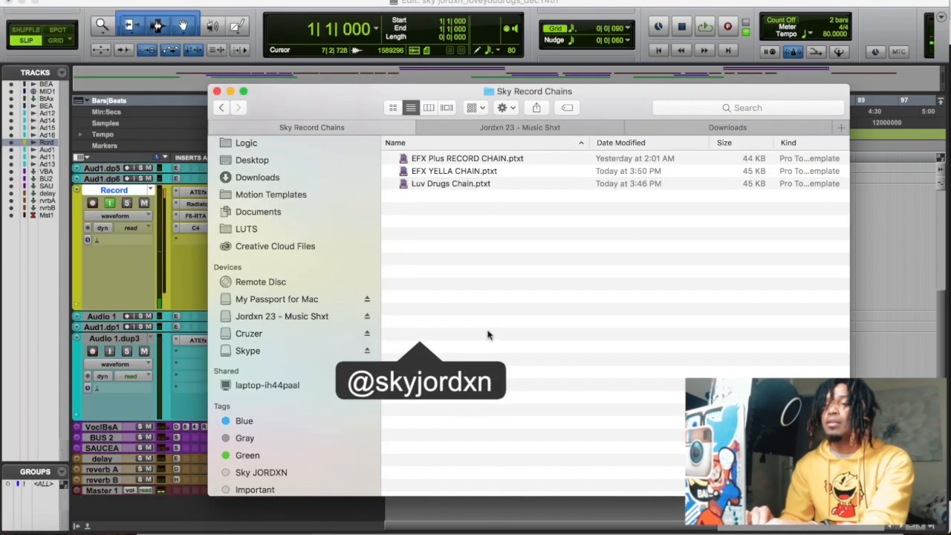
{"action": "mouse_move", "coordinate": [561, 235]}
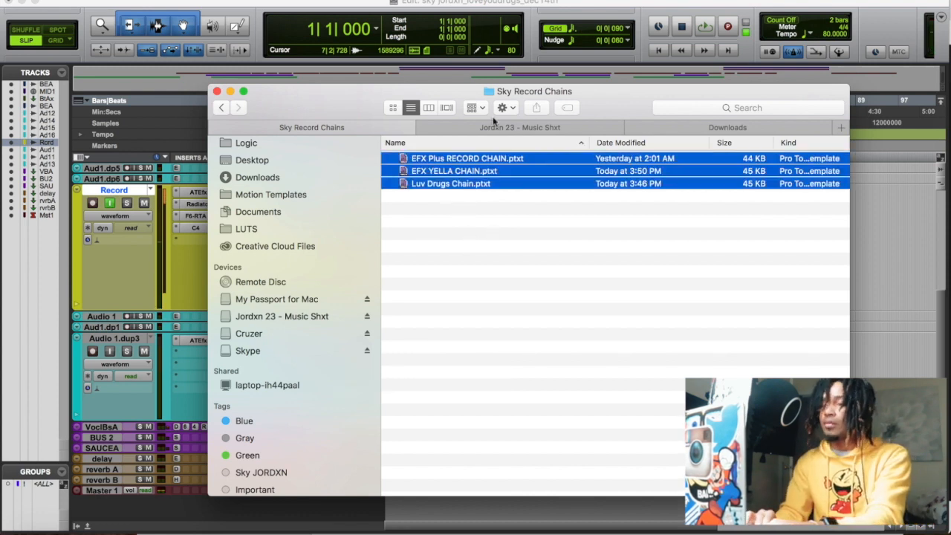
{"action": "left_click", "coordinate": [468, 231]}
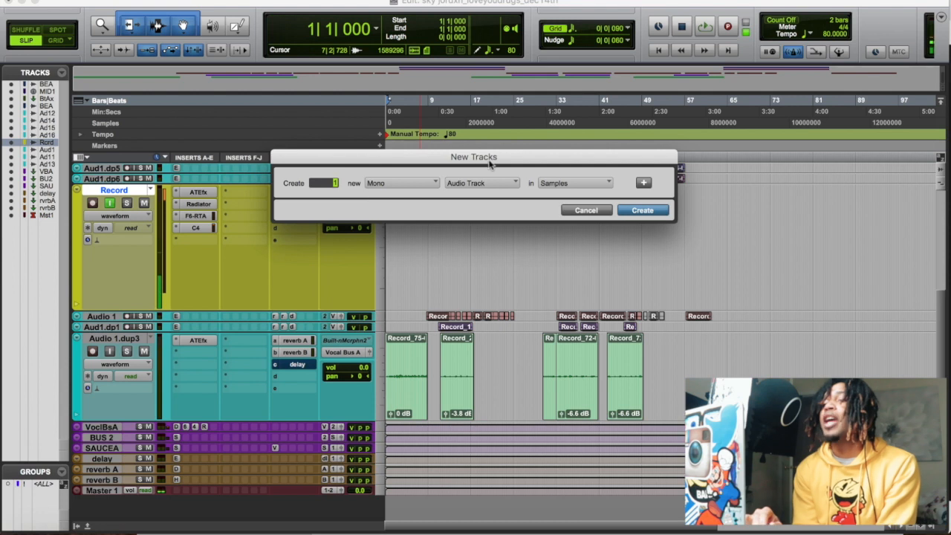
Create a new track from the Luv Drugs Chain preset in Sky Record Chains.
{"action": "left_click", "coordinate": [481, 183]}
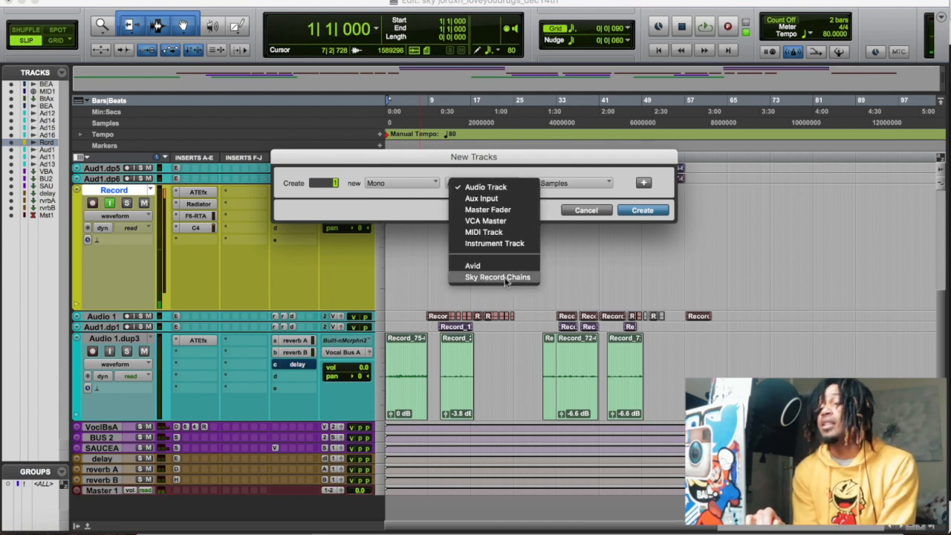
{"action": "left_click", "coordinate": [497, 277]}
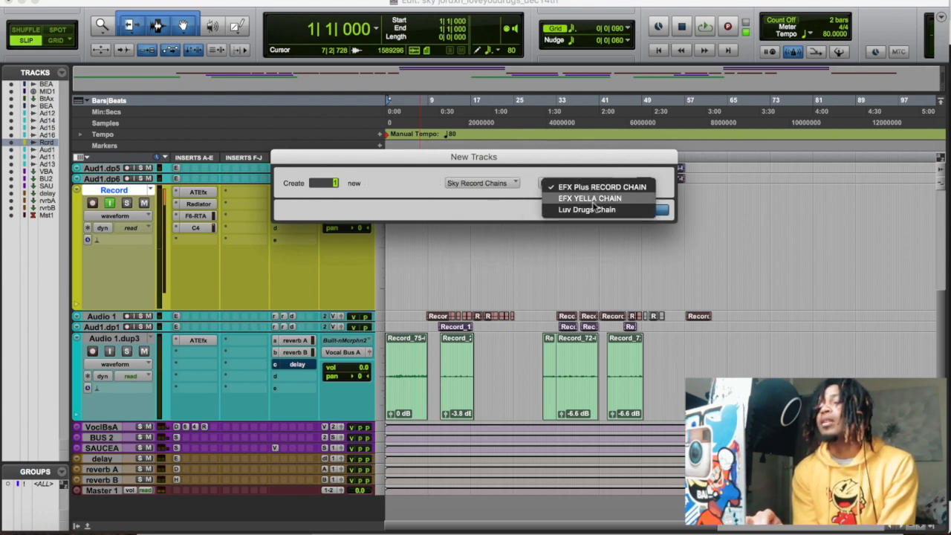
{"action": "left_click", "coordinate": [586, 210]}
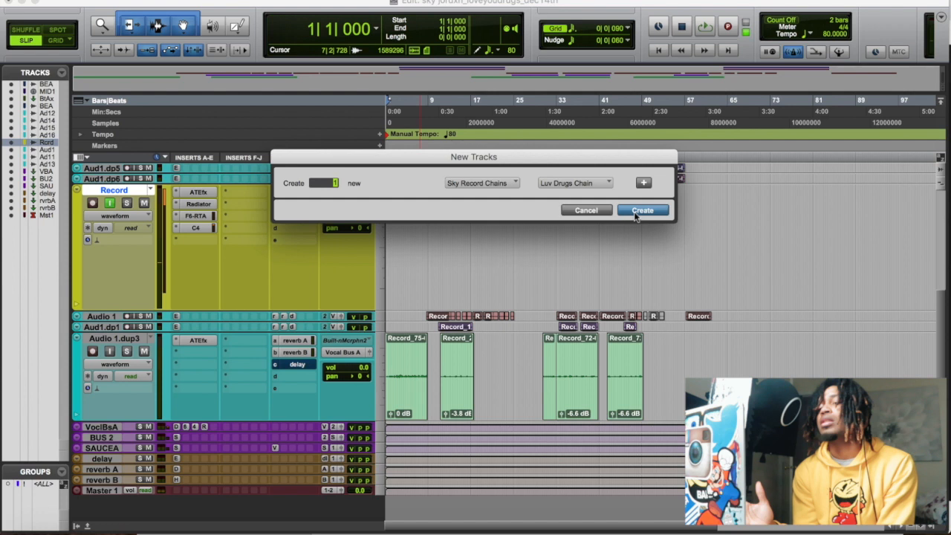
{"action": "left_click", "coordinate": [641, 209]}
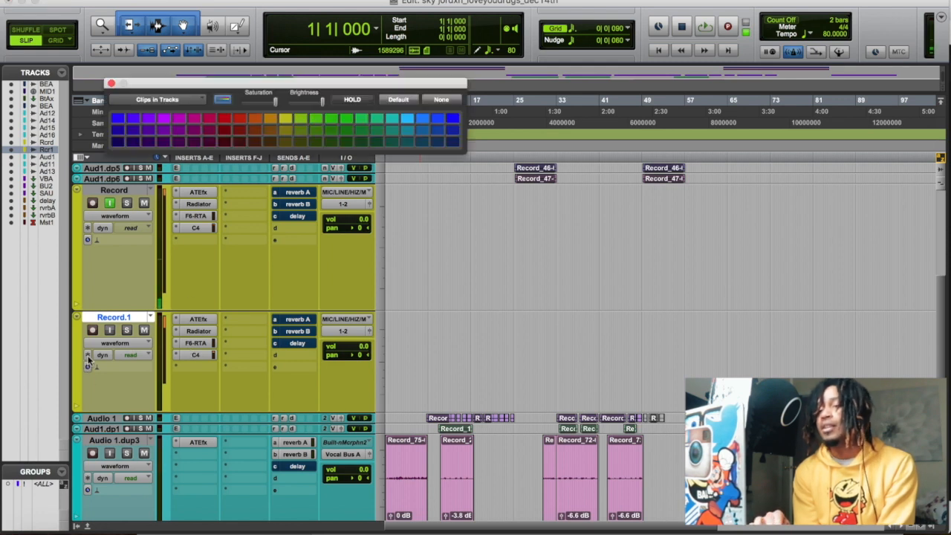
Set the Color Palette to Tracks and color Record.1 red.
{"action": "left_click", "coordinate": [239, 119]}
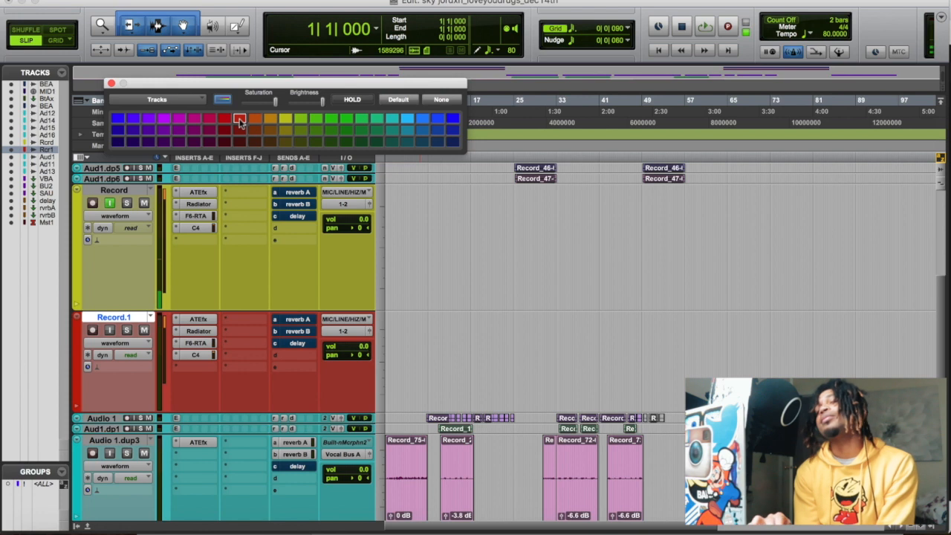
{"action": "left_click", "coordinate": [240, 119]}
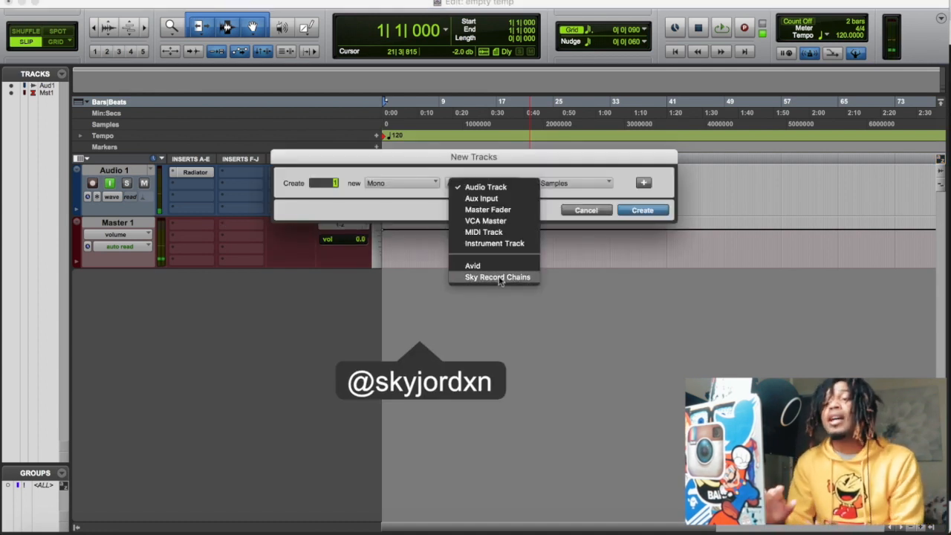
In the empty session, create a track from Sky Record Chains > Luv Drugs Chain.
{"action": "left_click", "coordinate": [497, 276]}
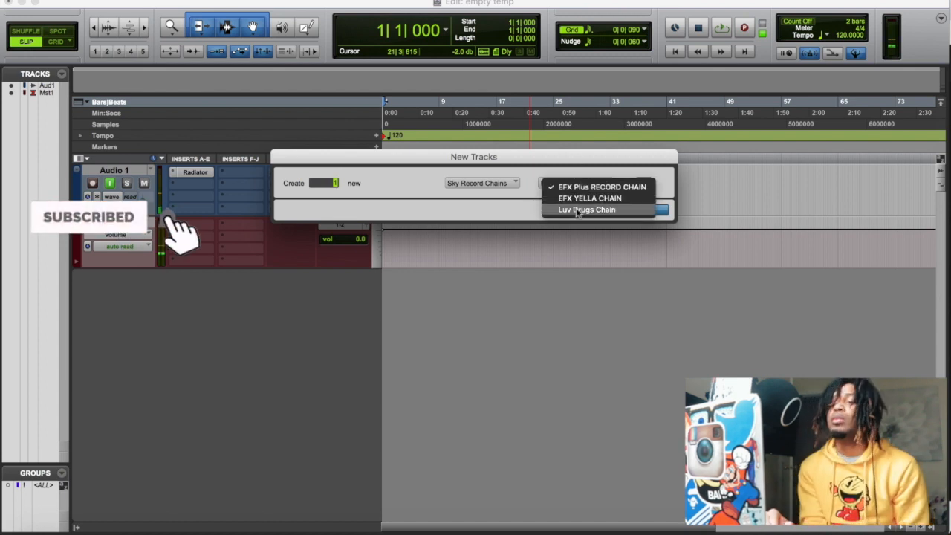
{"action": "left_click", "coordinate": [587, 210]}
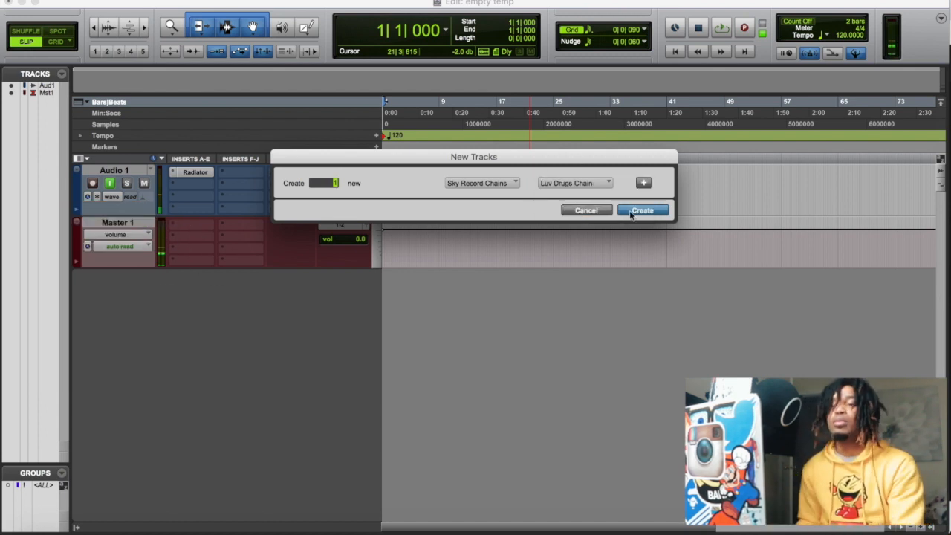
{"action": "left_click", "coordinate": [642, 209]}
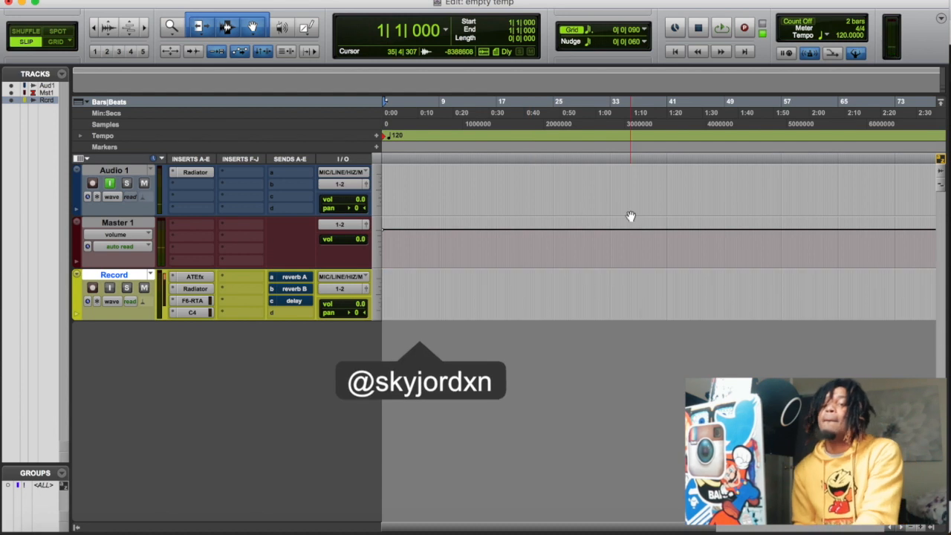